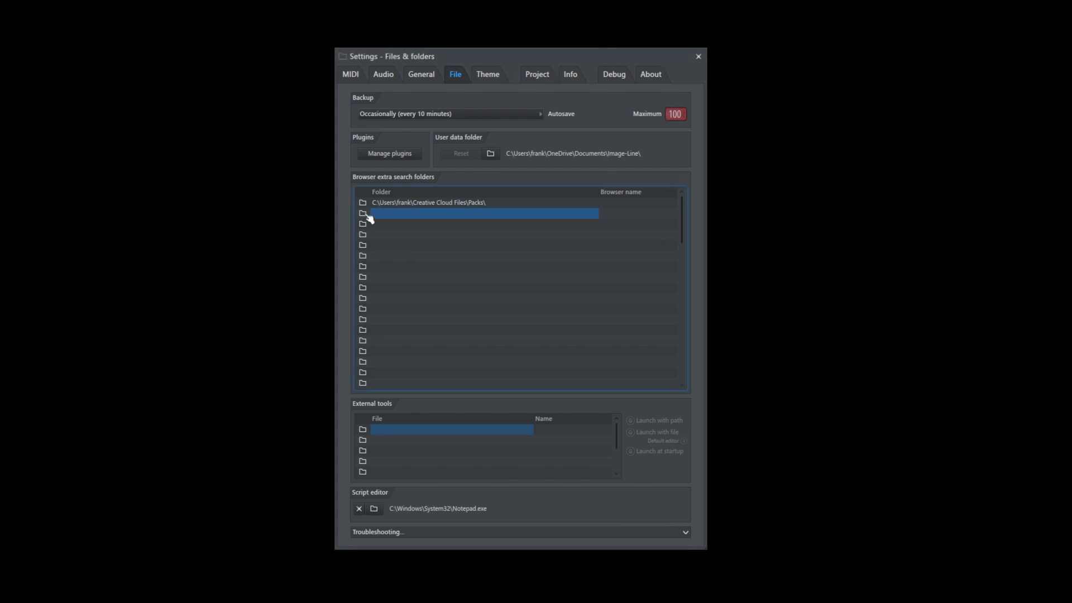
mouse_move(380, 219)
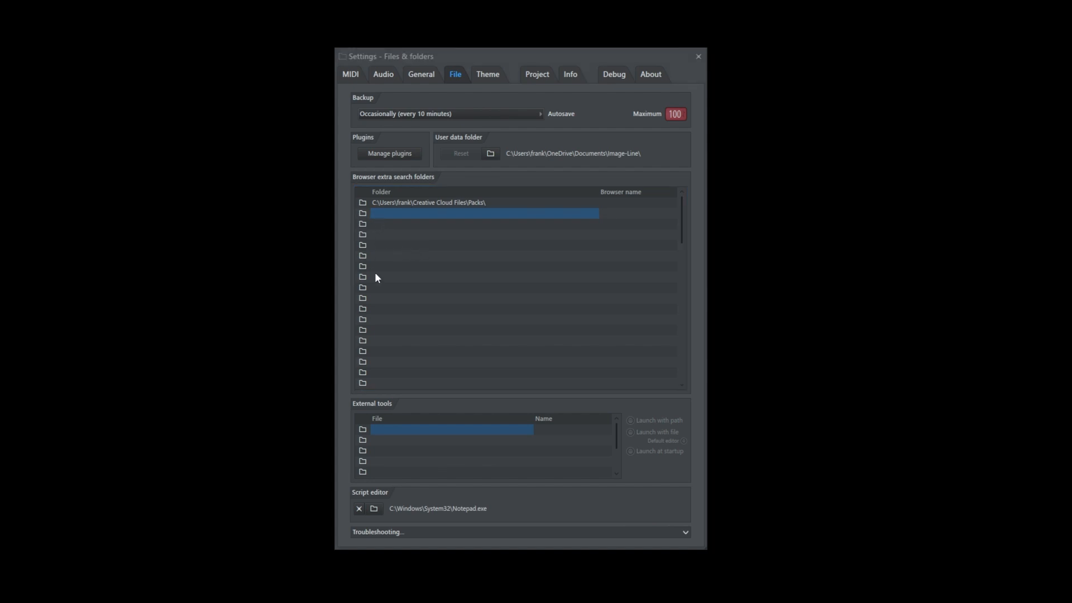
mouse_move(401, 246)
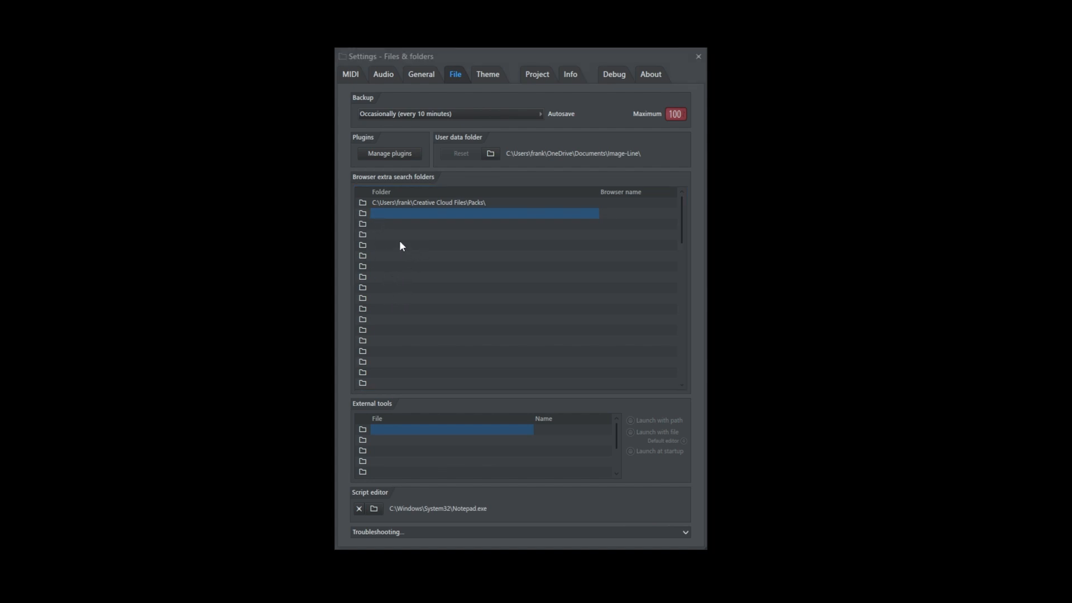
mouse_move(389, 221)
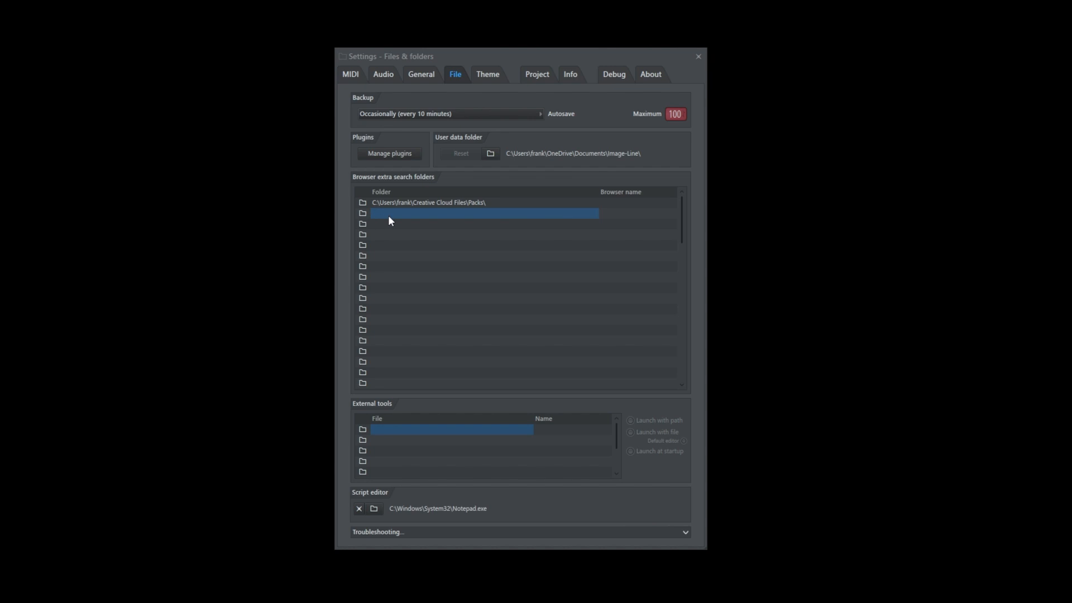
mouse_move(506, 339)
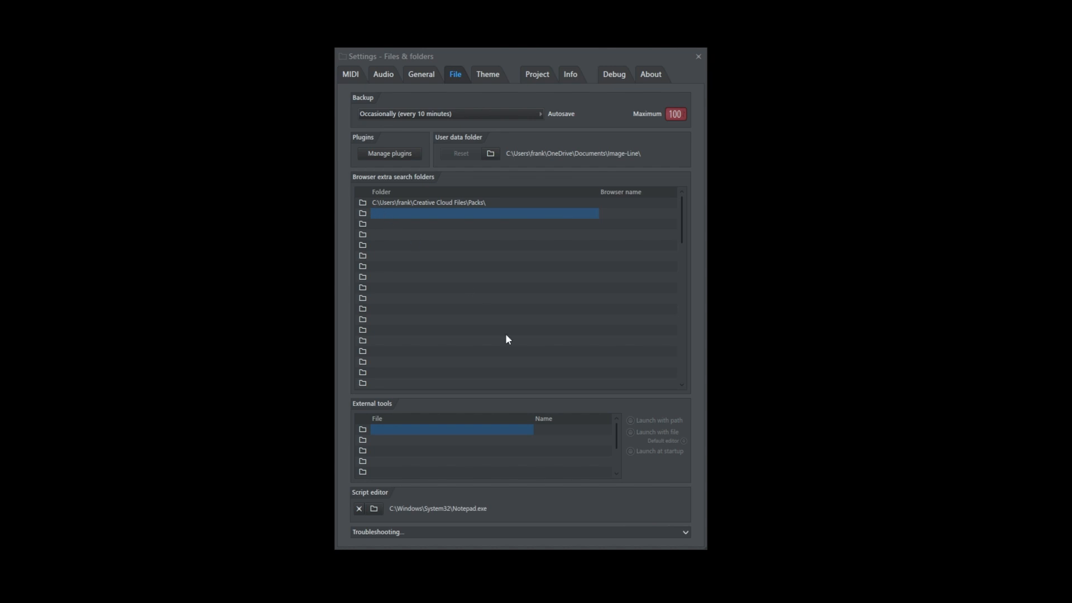
type("C:\\Users\\frank\\Creative Cloud Files\\Packs\\Goto's\\")
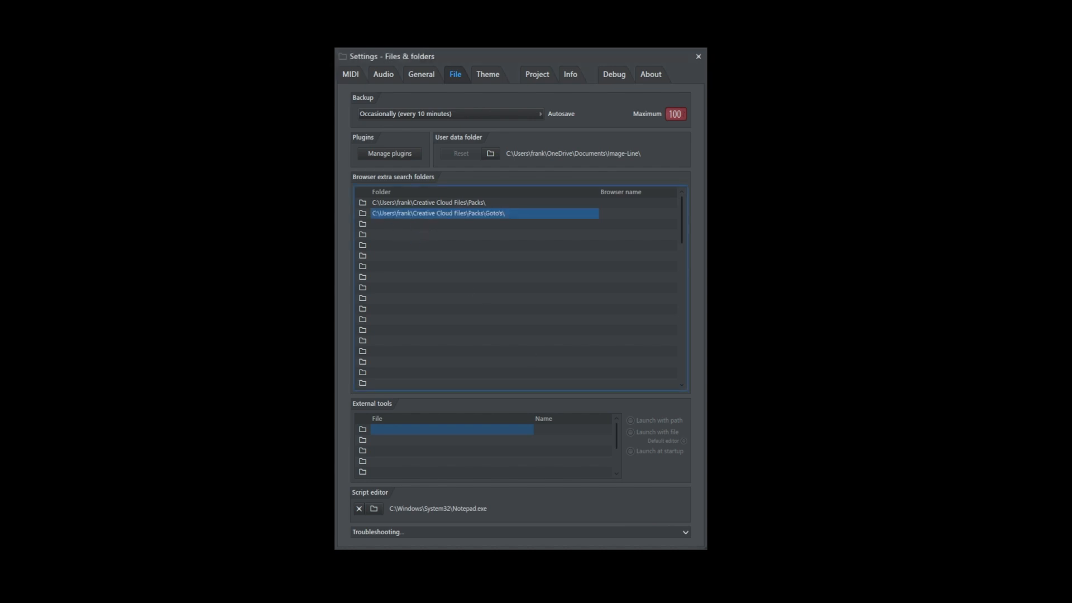